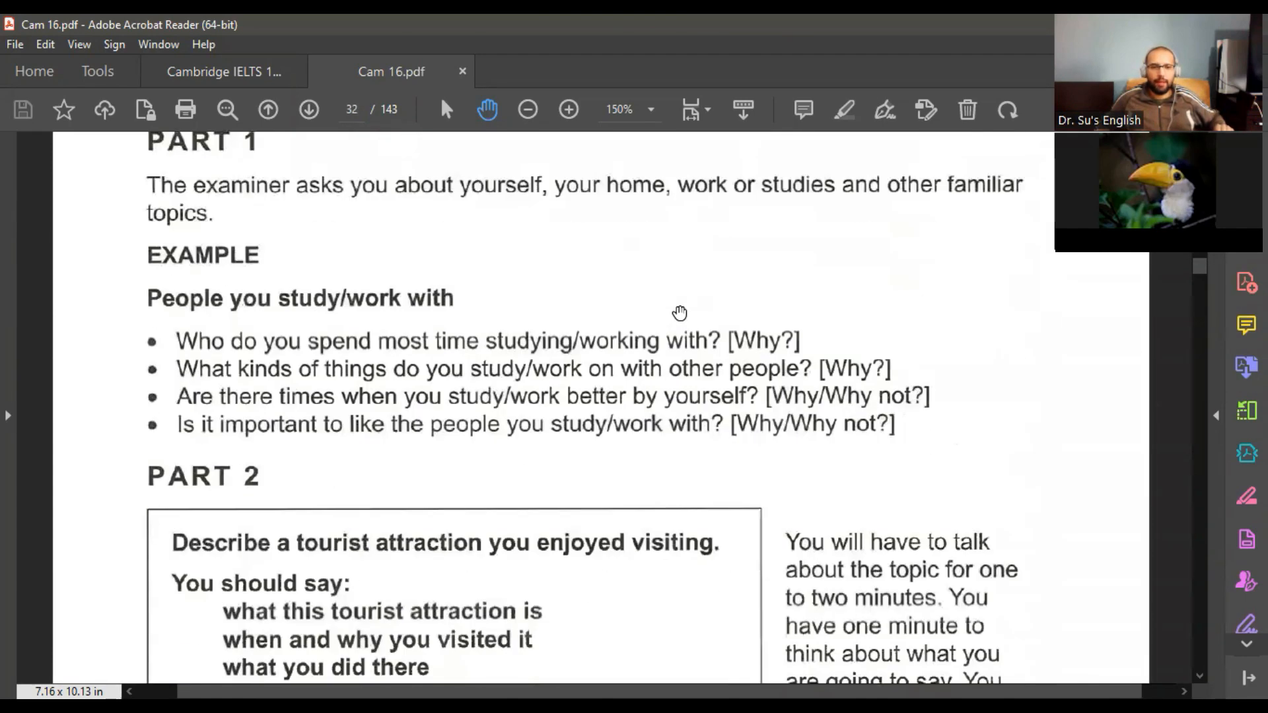
{"action": "mouse_move", "coordinate": [273, 276]}
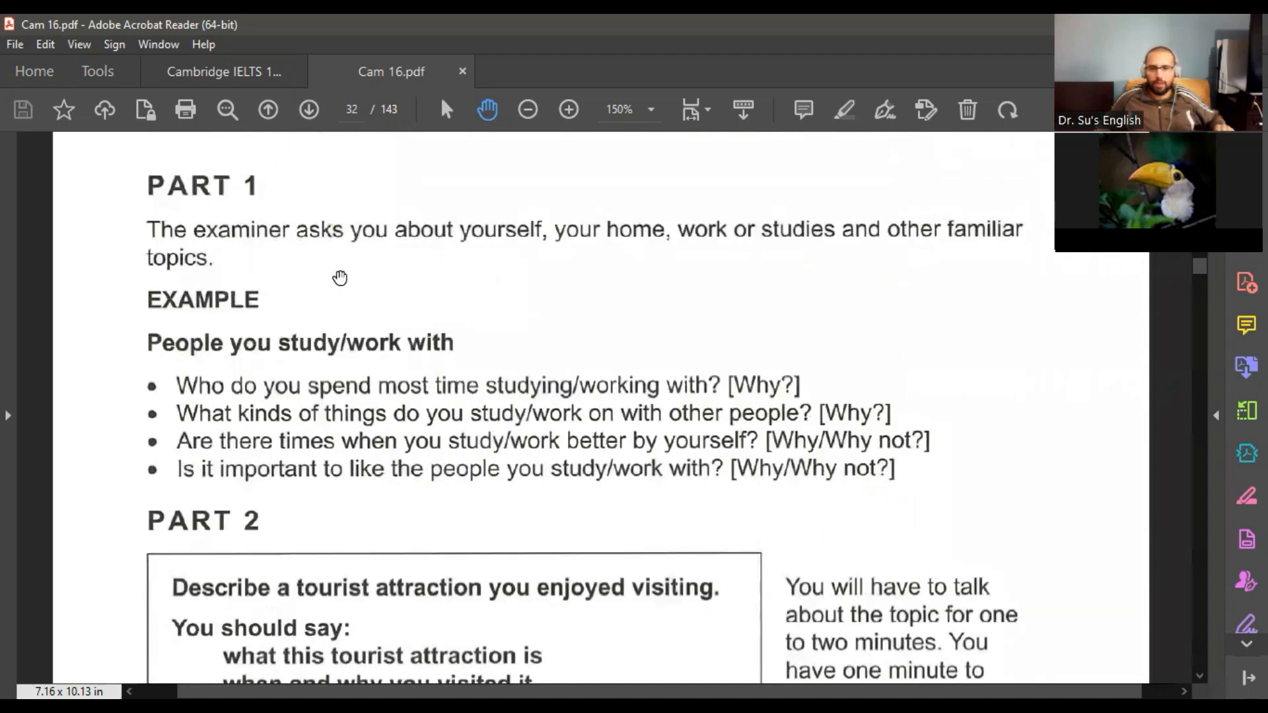
{"action": "mouse_move", "coordinate": [1179, 518]}
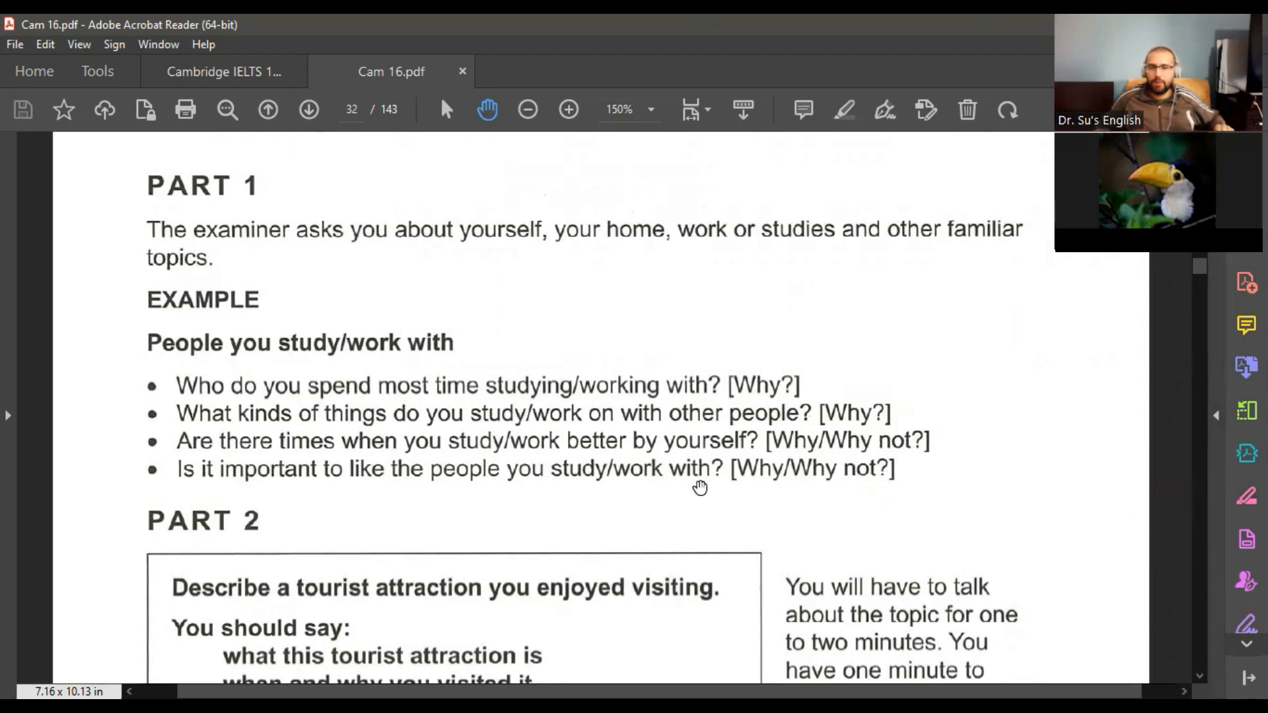
{"action": "scroll", "scroll_direction": "down", "scroll_amount": 3}
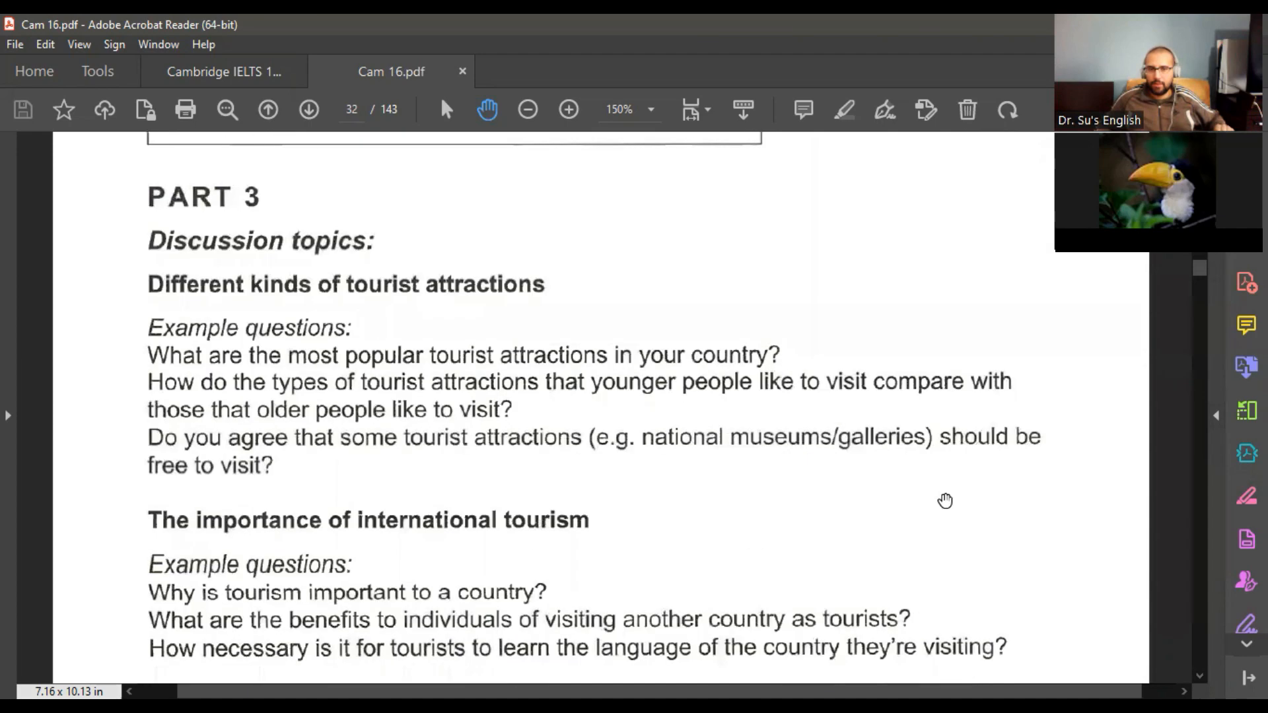
{"action": "mouse_move", "coordinate": [949, 427]}
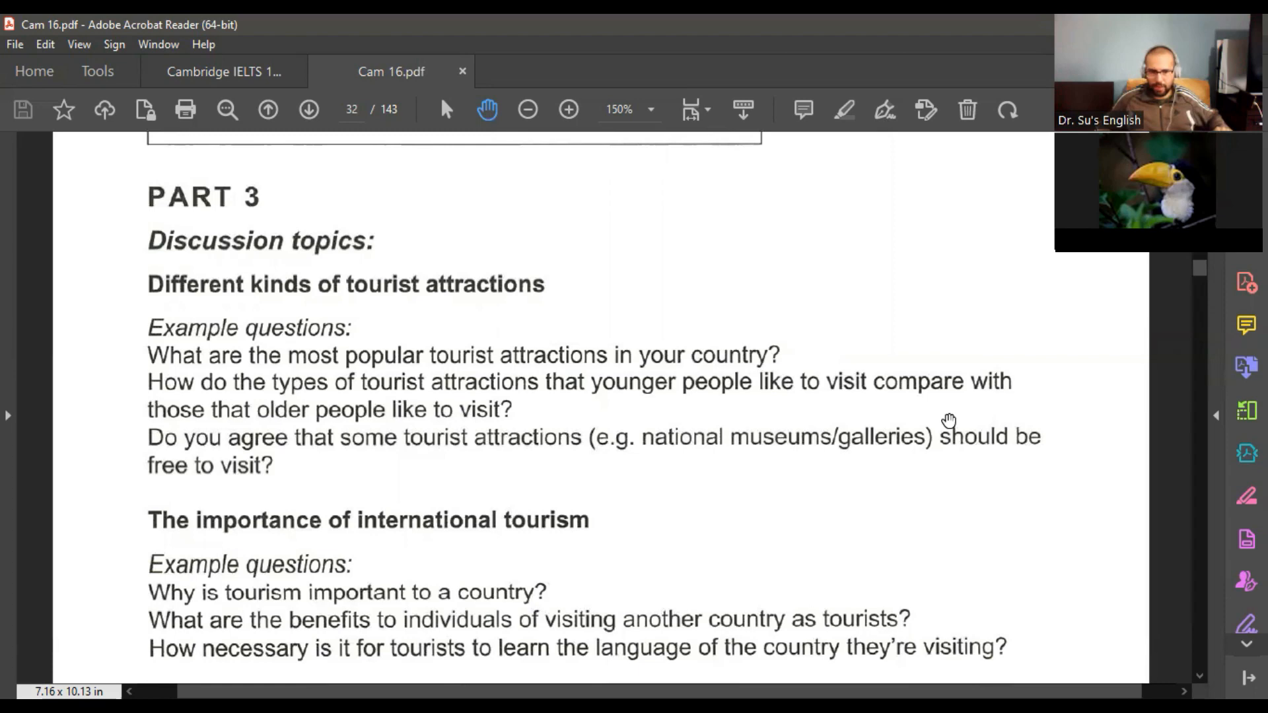
{"action": "mouse_move", "coordinate": [794, 468]}
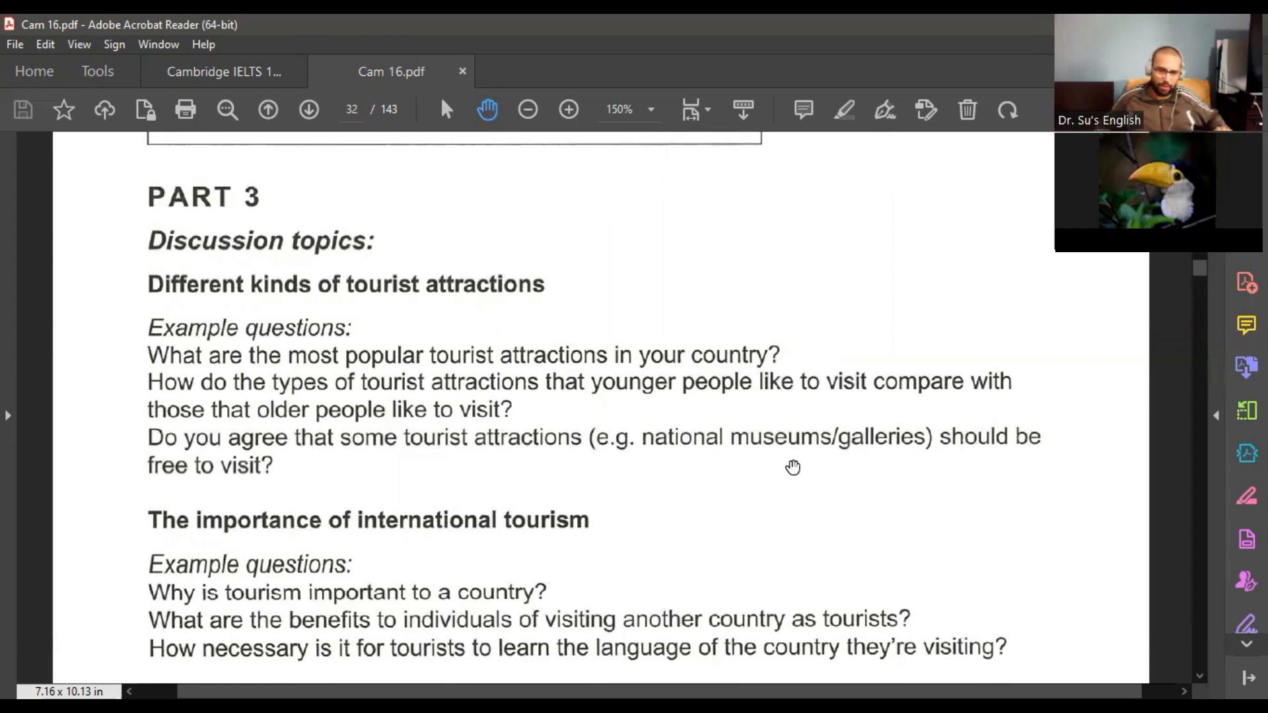
{"action": "mouse_move", "coordinate": [985, 499]}
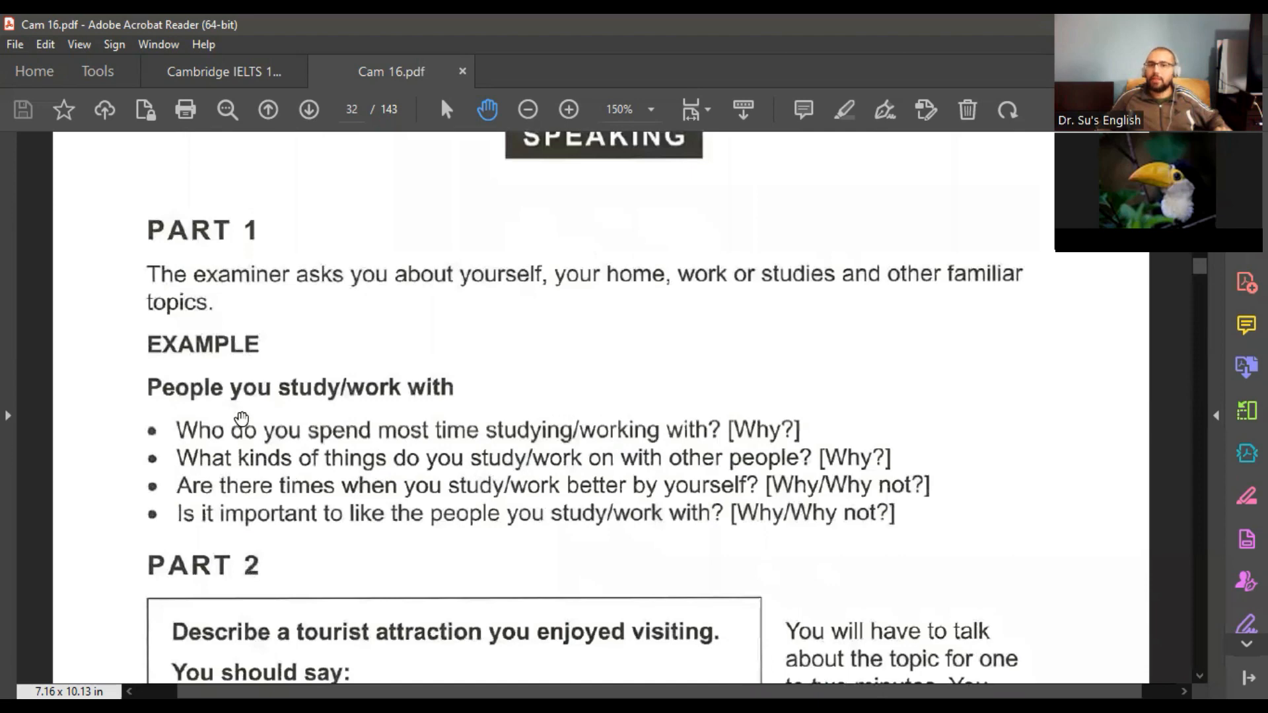
{"action": "mouse_move", "coordinate": [568, 420]}
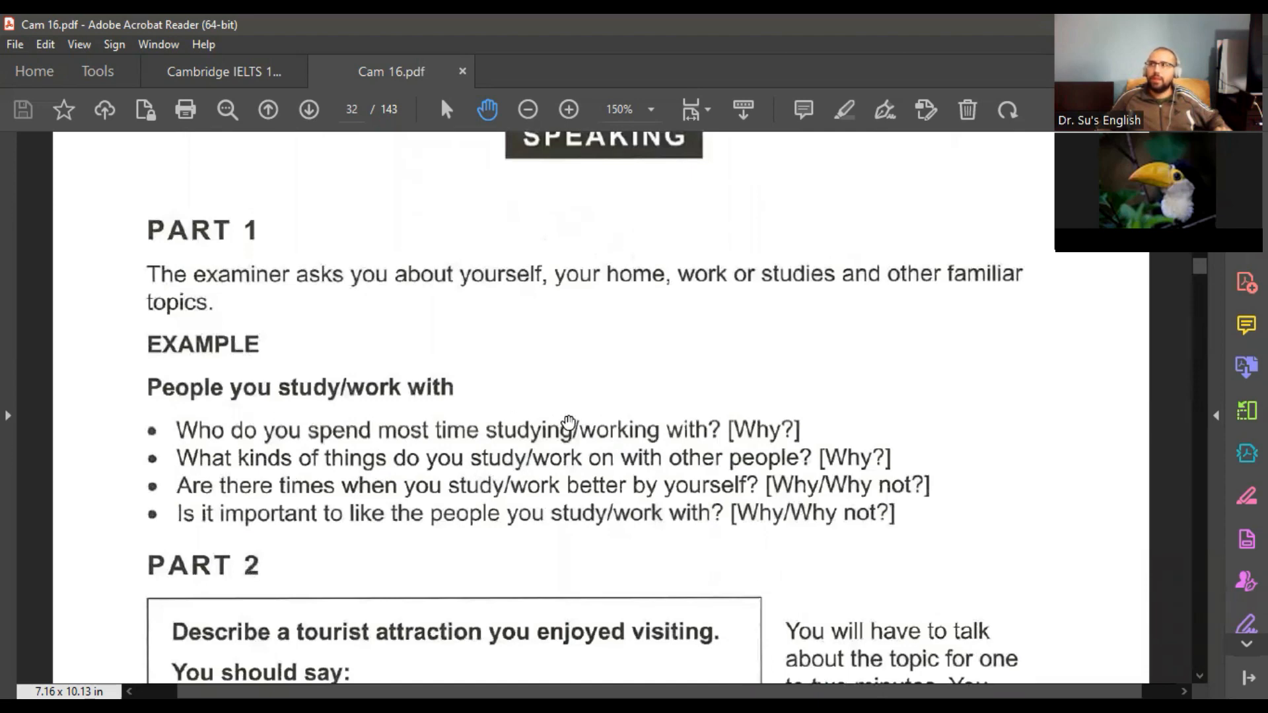
{"action": "mouse_move", "coordinate": [639, 469]}
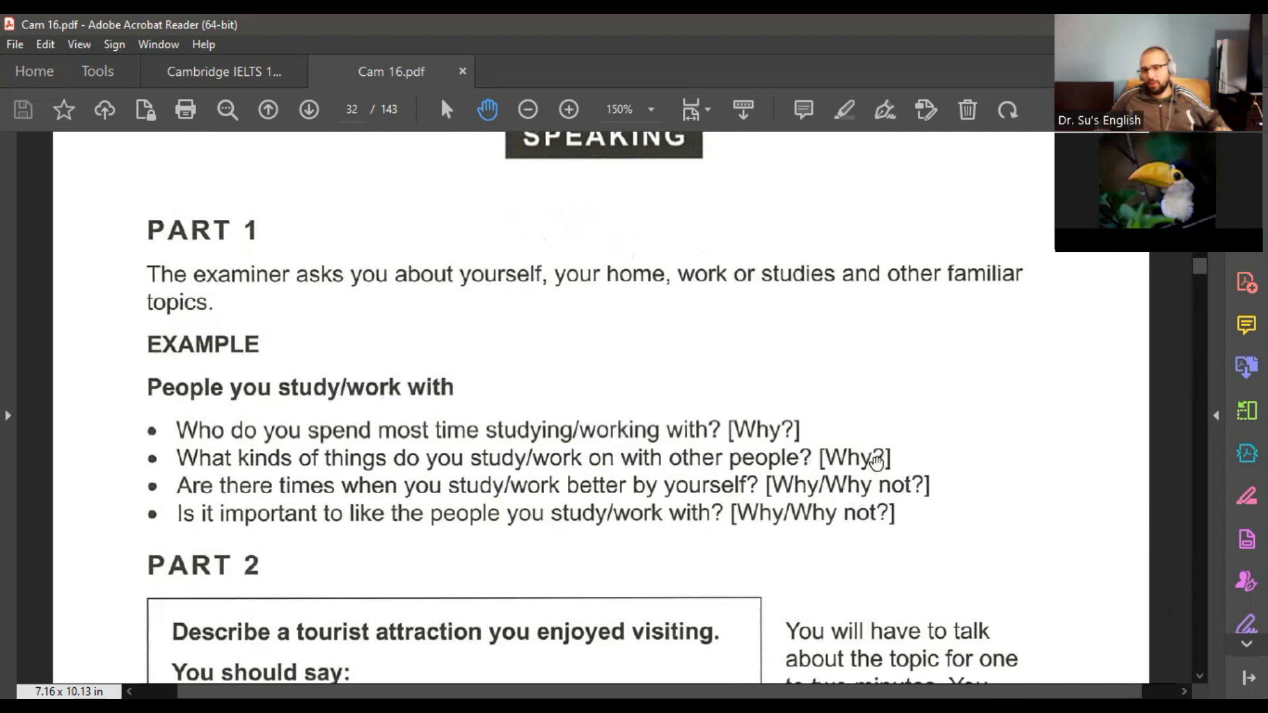
{"action": "mouse_move", "coordinate": [566, 423]}
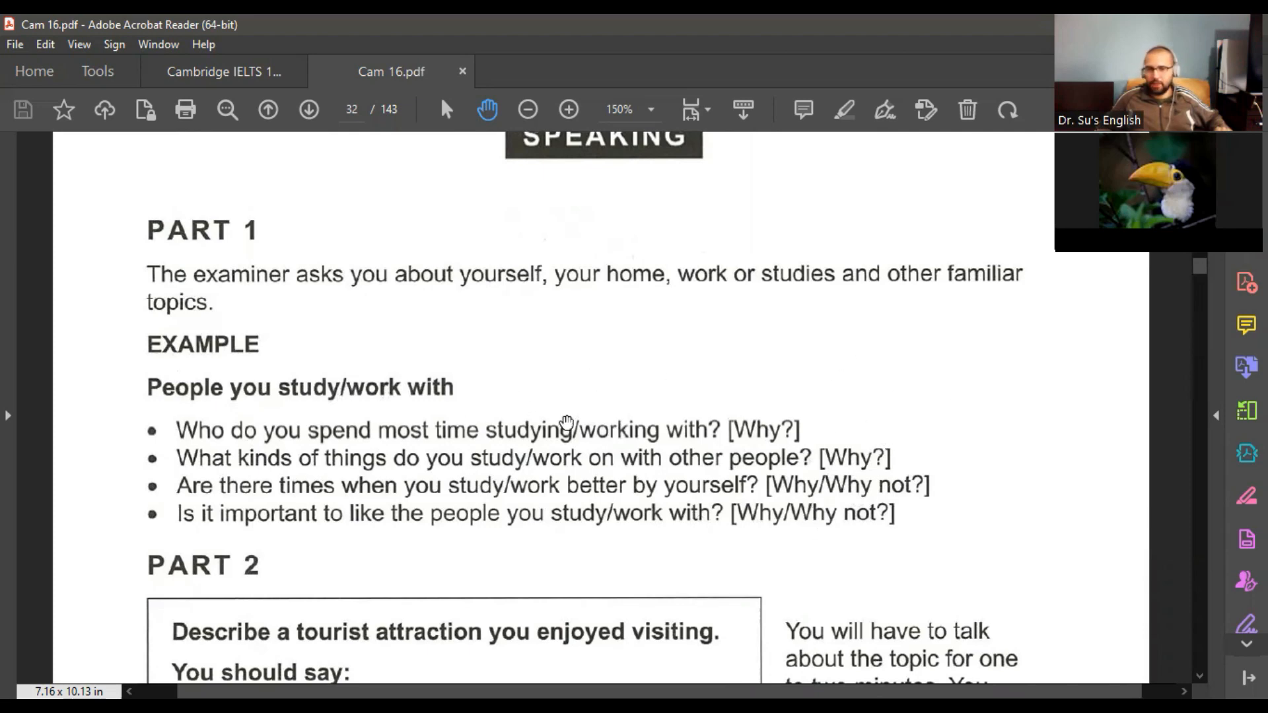
{"action": "scroll", "scroll_direction": "down", "scroll_amount": 3}
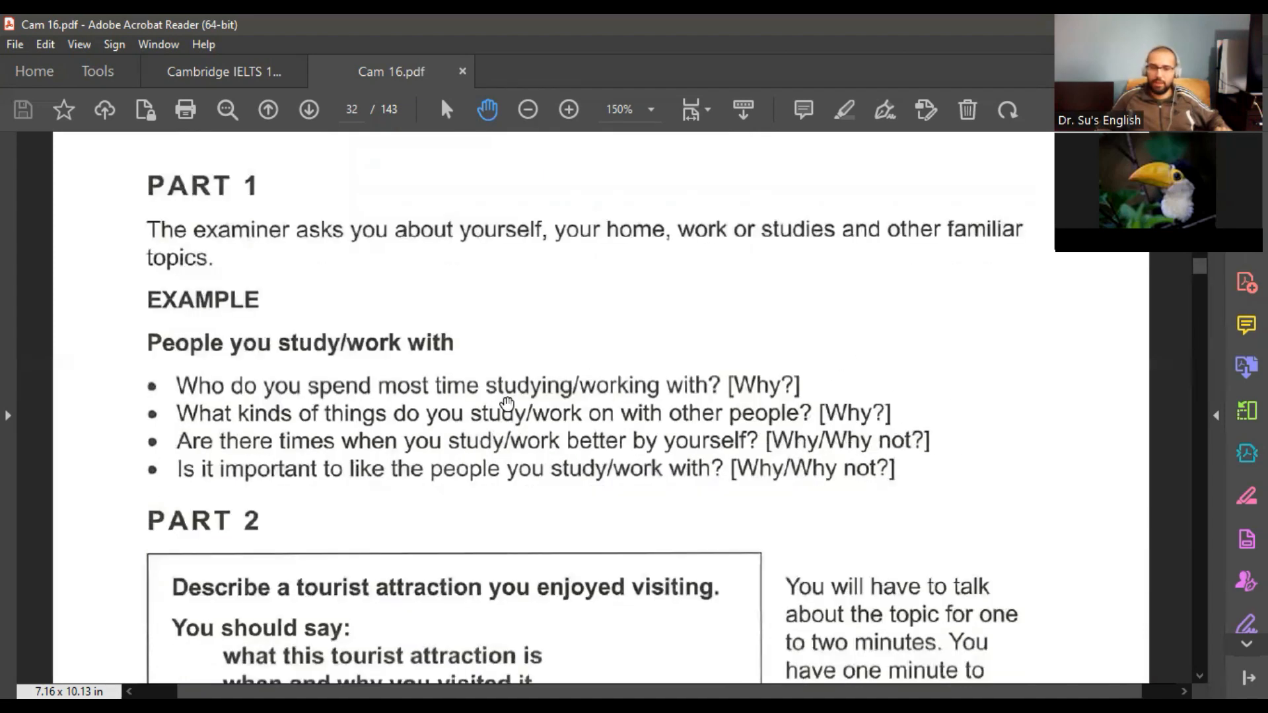